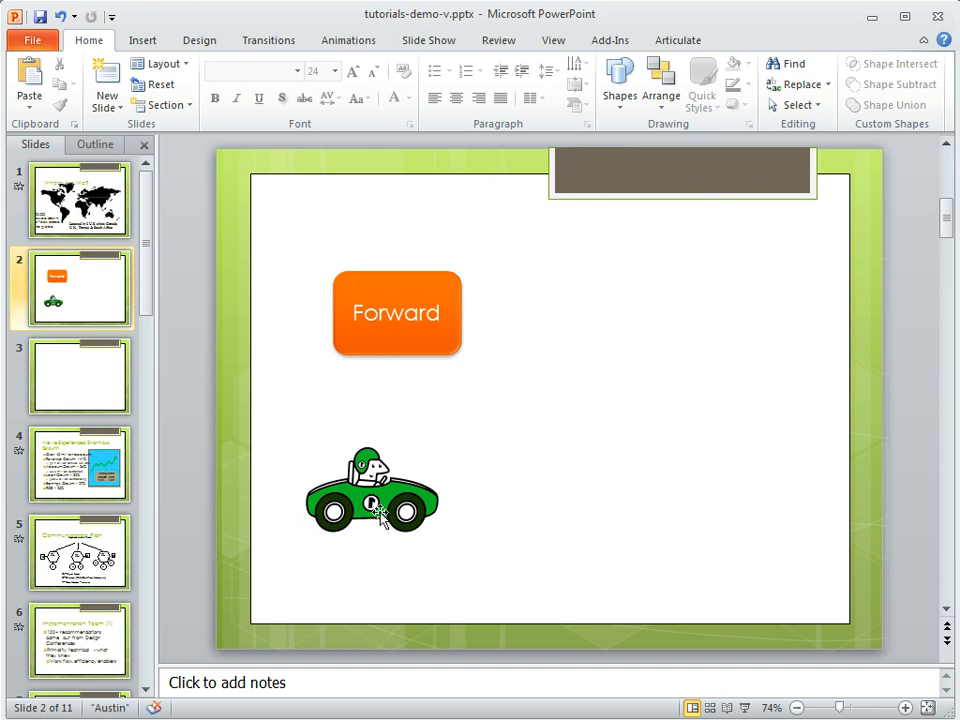
mouse_move(540, 497)
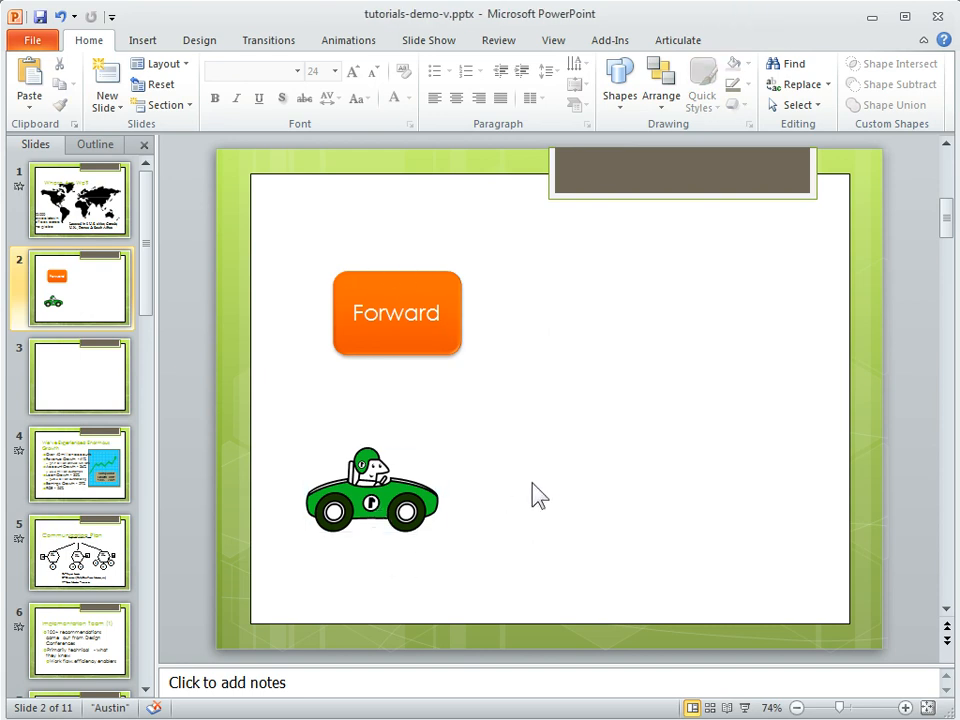
mouse_move(375, 490)
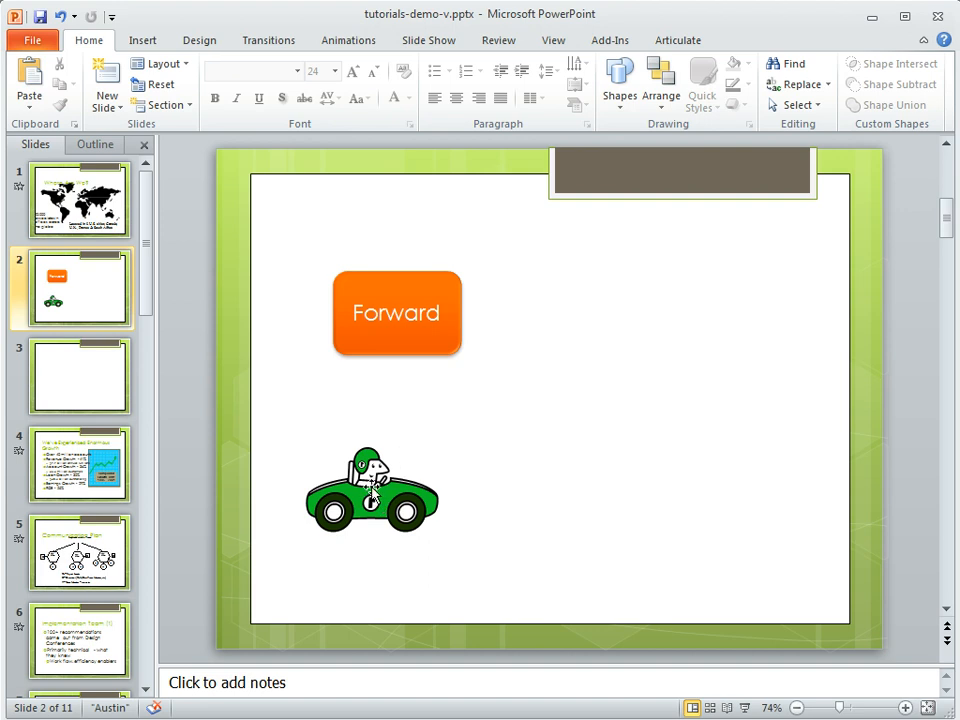
mouse_move(392, 358)
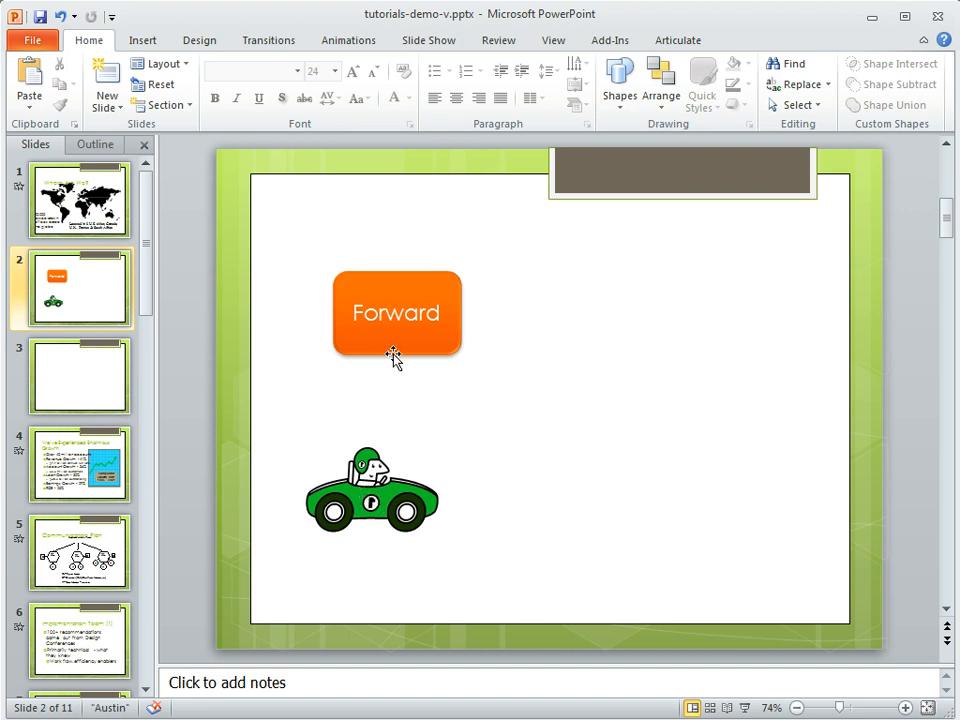
mouse_move(423, 351)
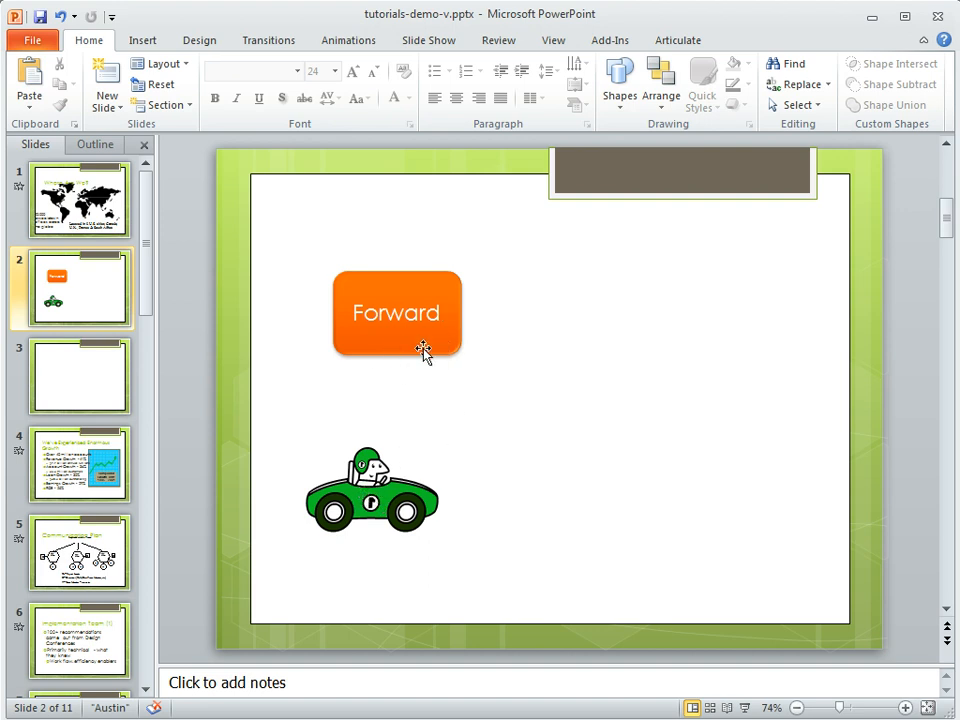
mouse_move(513, 545)
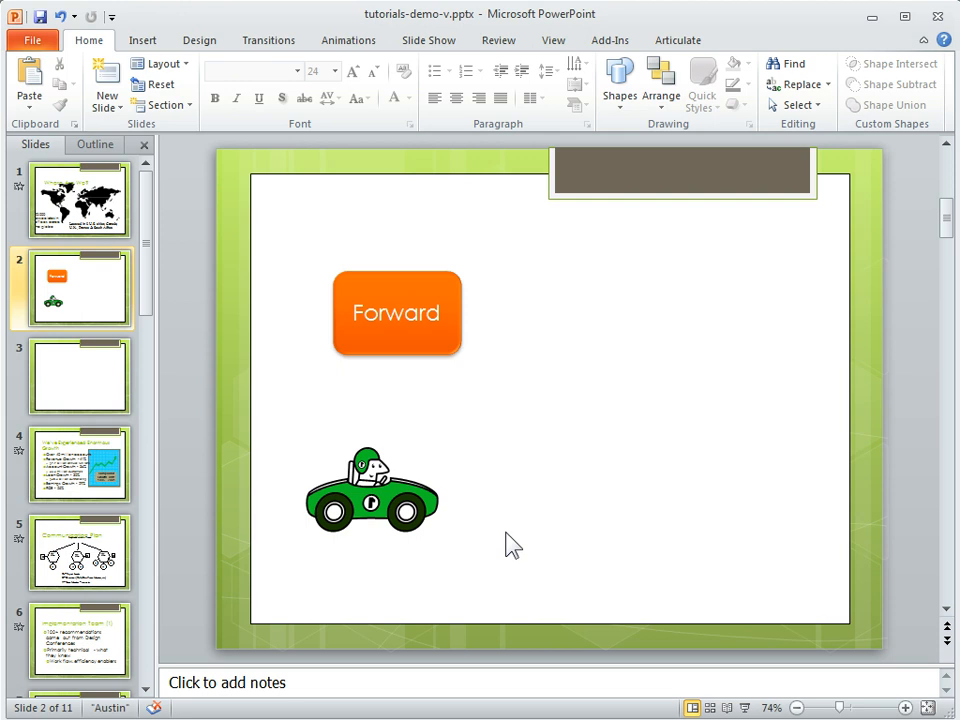
- Apply a Lines motion path to the race car picture, drawn rightward across slide 2
click(371, 490)
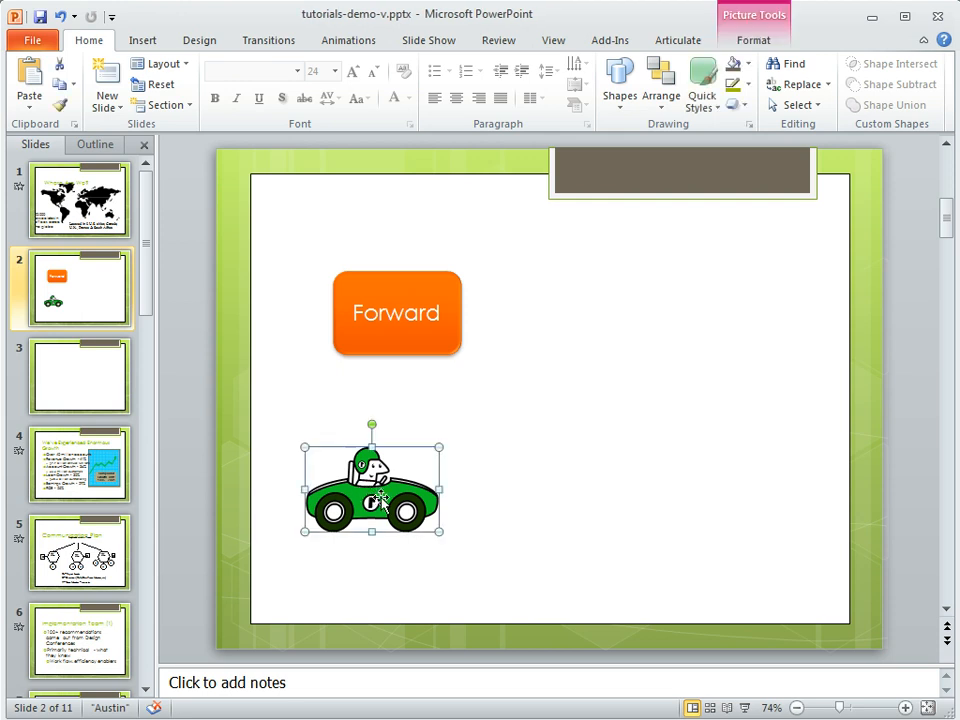
mouse_move(348, 45)
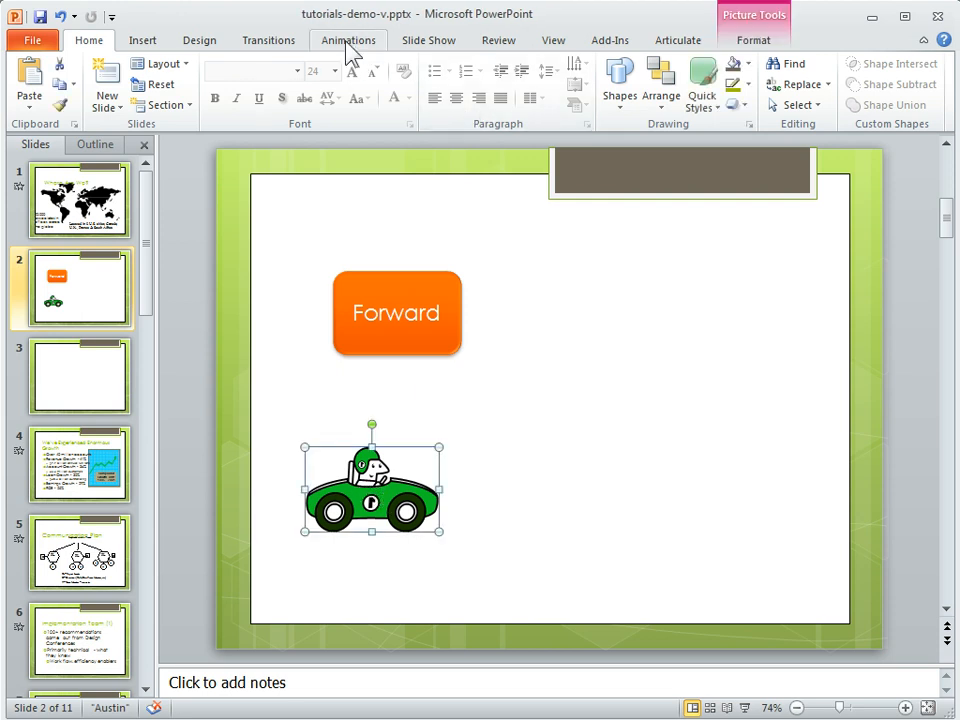
click(348, 40)
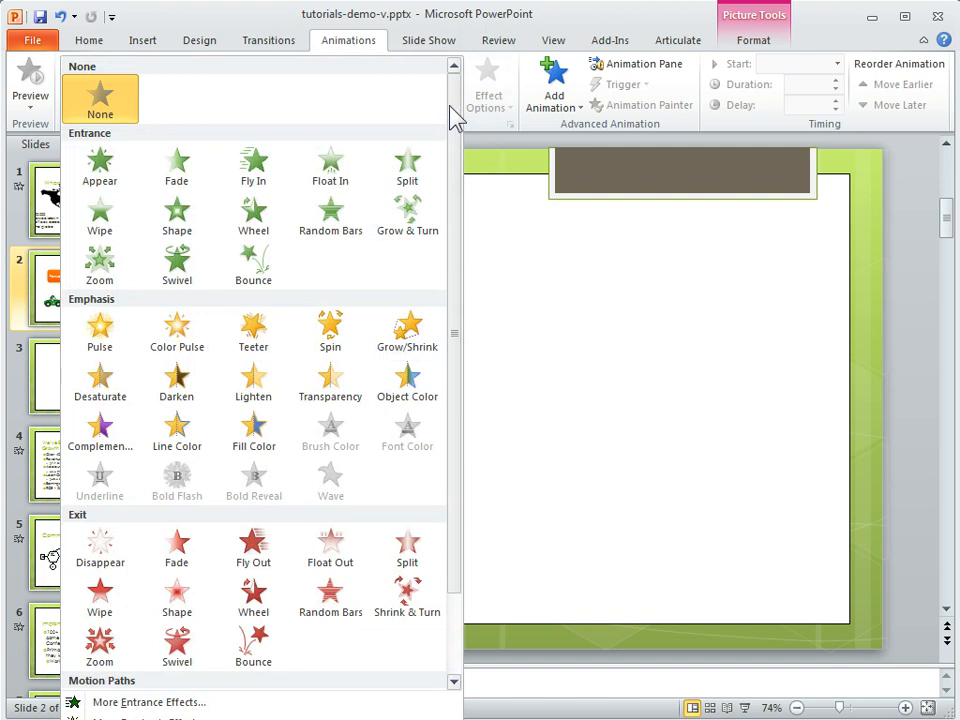
scroll(down, 3)
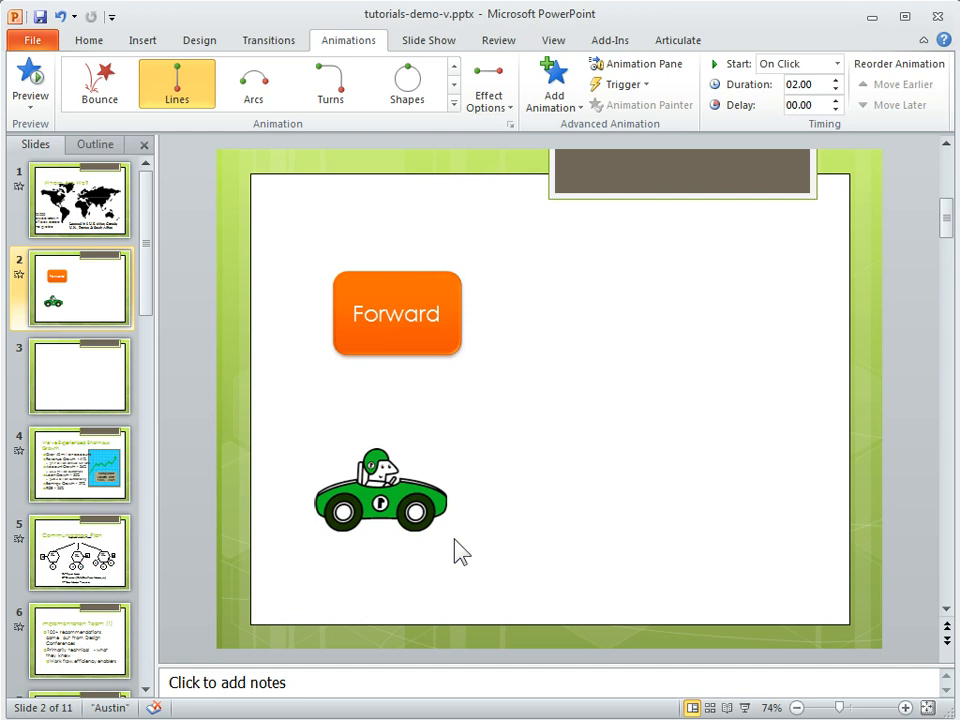
drag(380, 490, 538, 490)
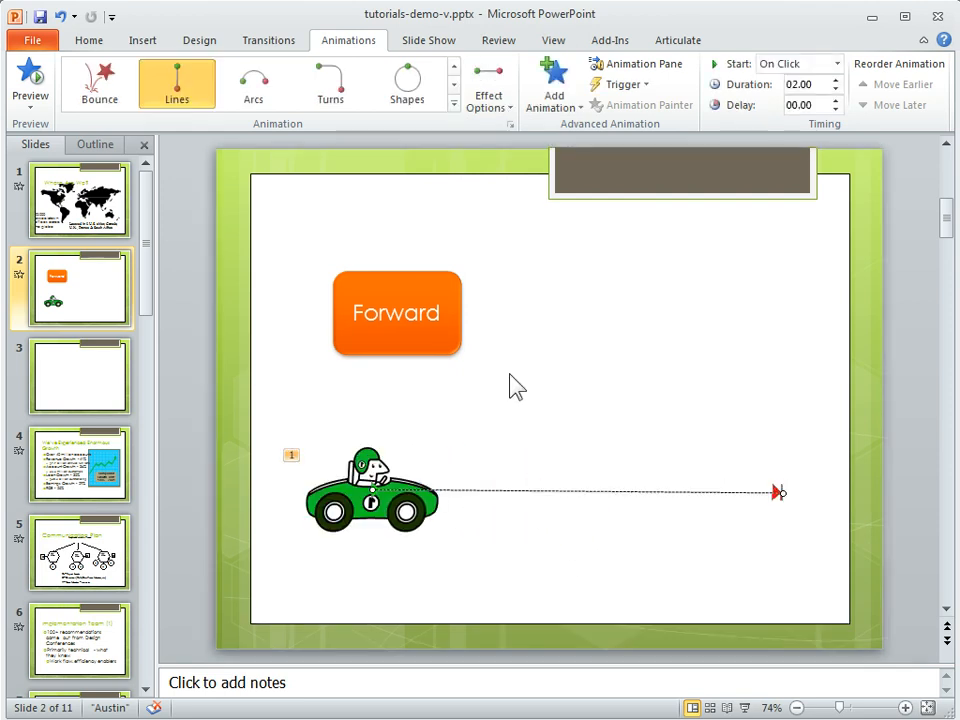
- Set the car's motion path trigger to On Click of the Forward button
click(370, 490)
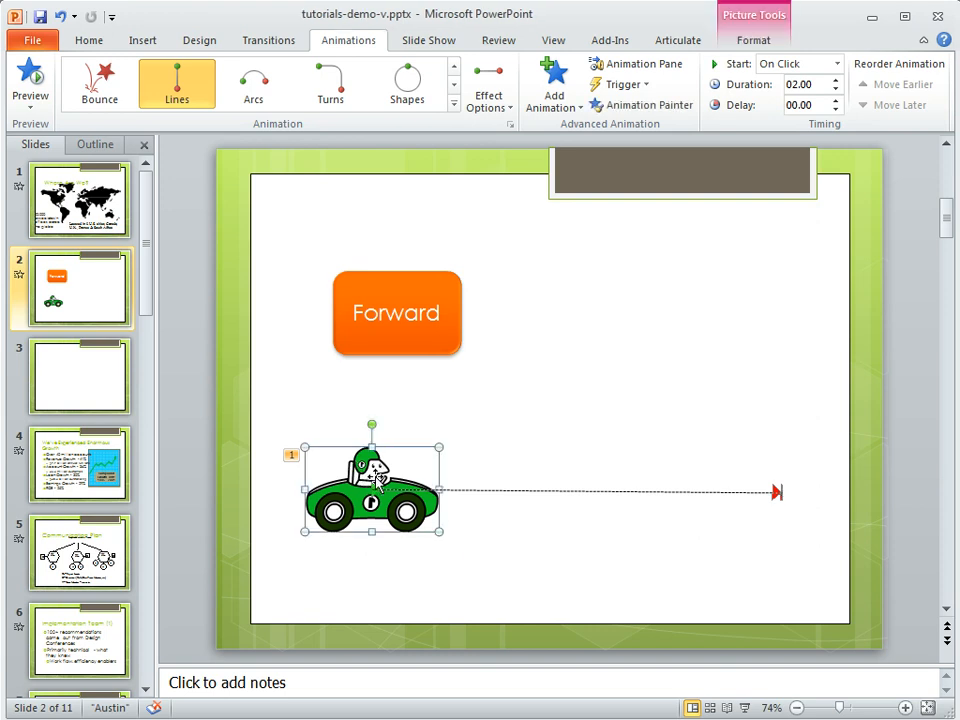
mouse_move(442, 347)
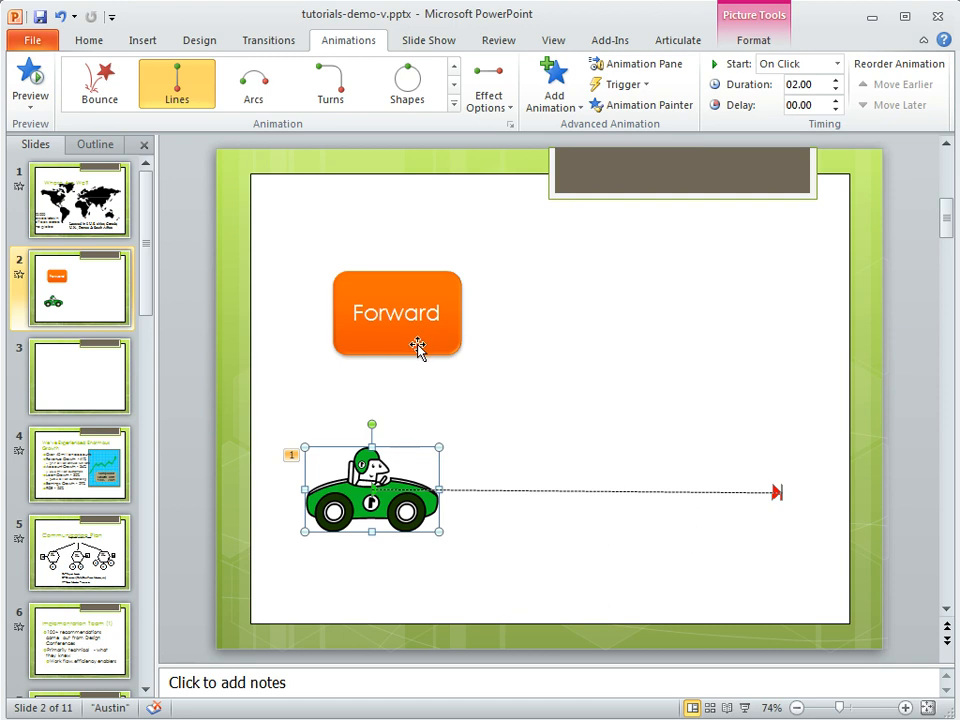
mouse_move(348, 47)
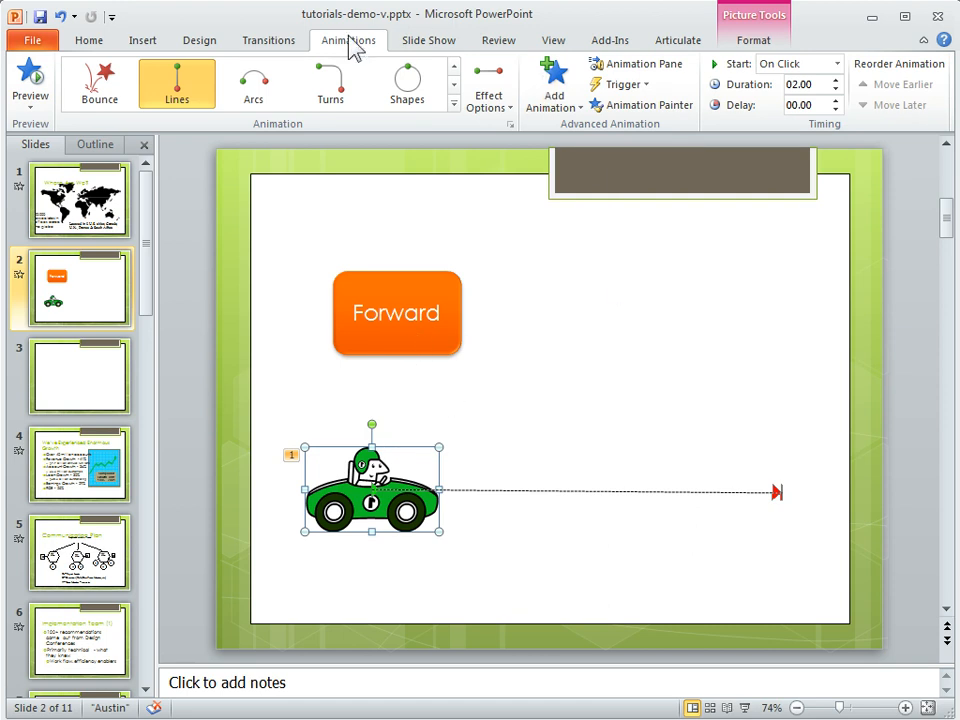
mouse_move(620, 84)
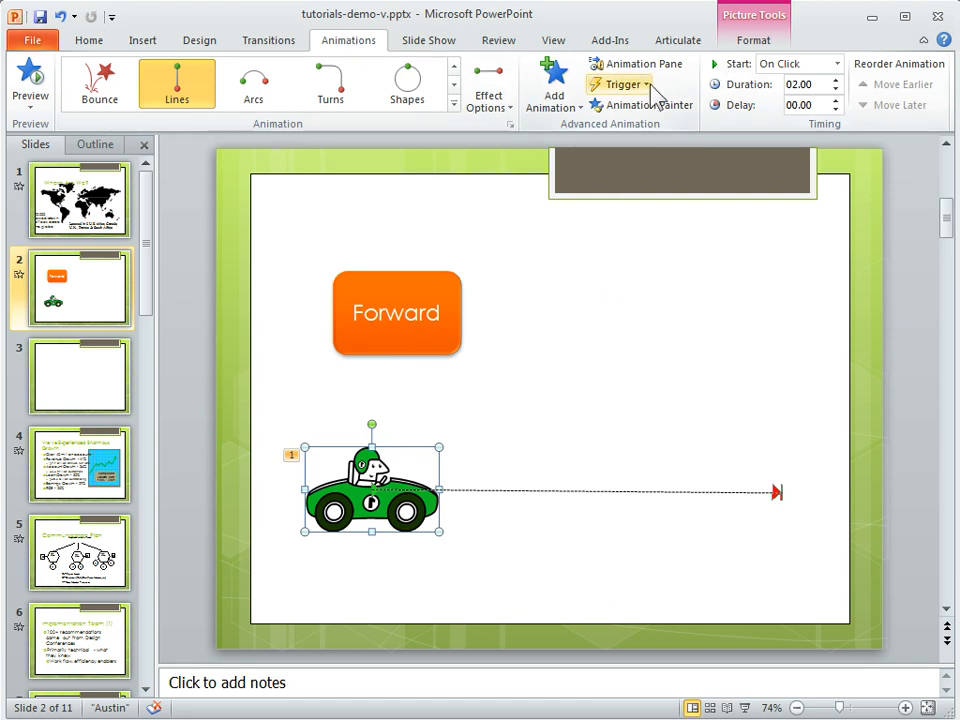
click(620, 84)
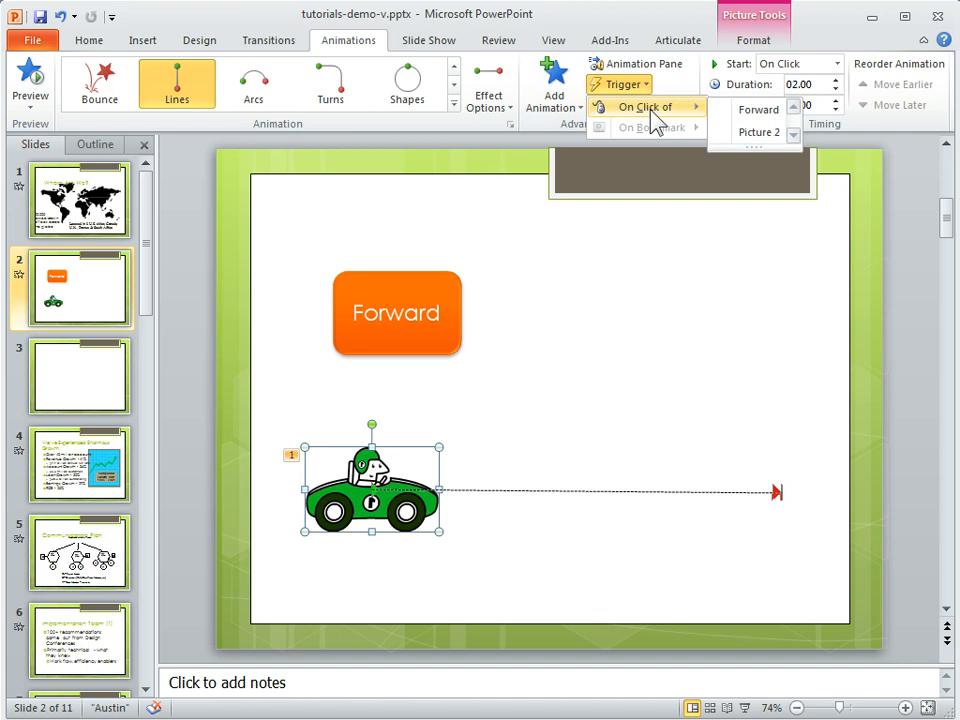
mouse_move(757, 109)
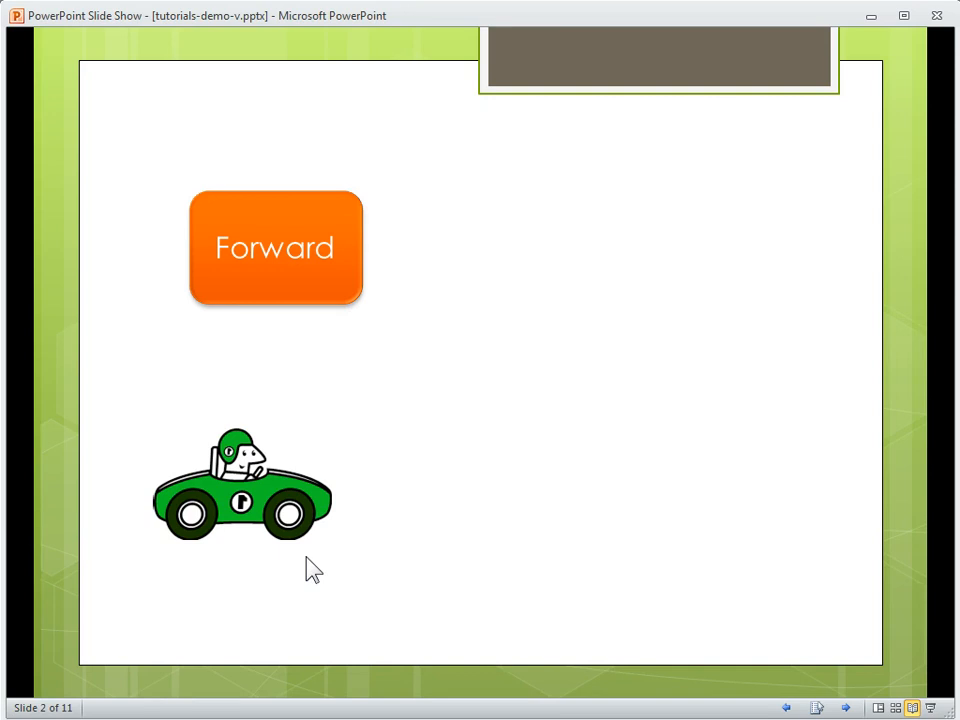
mouse_move(293, 290)
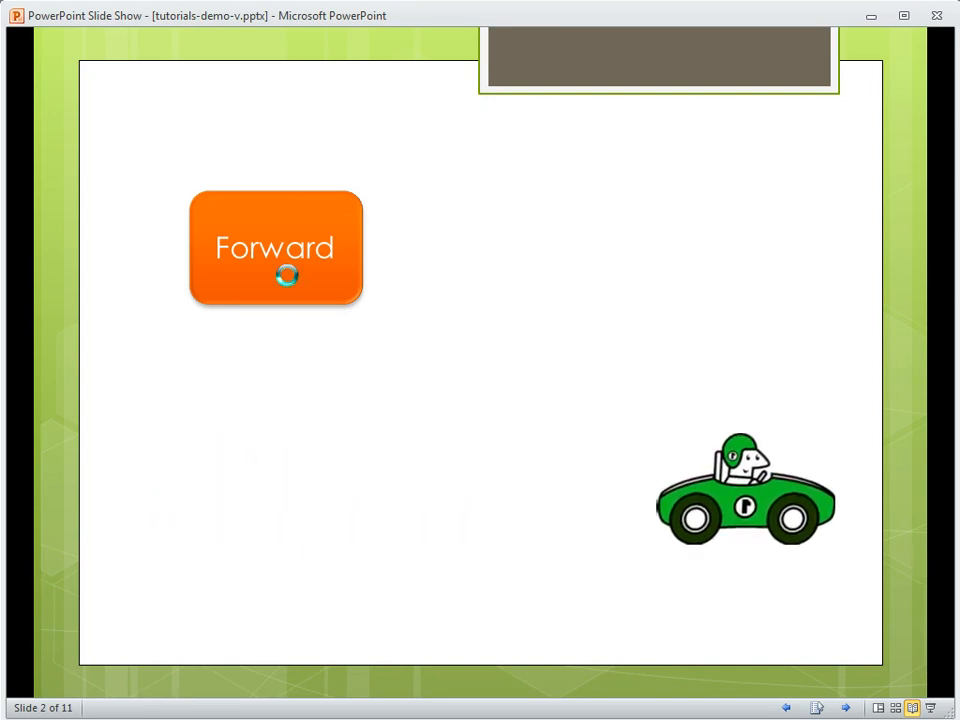
- In the slide show, click Forward to drive the car to the right edge
click(275, 247)
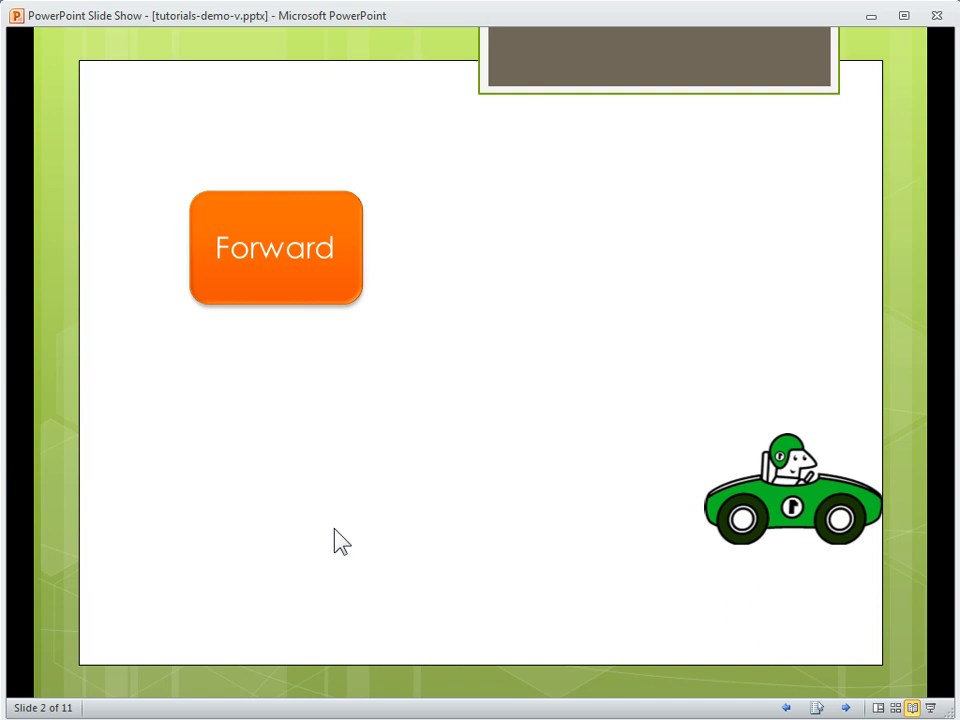